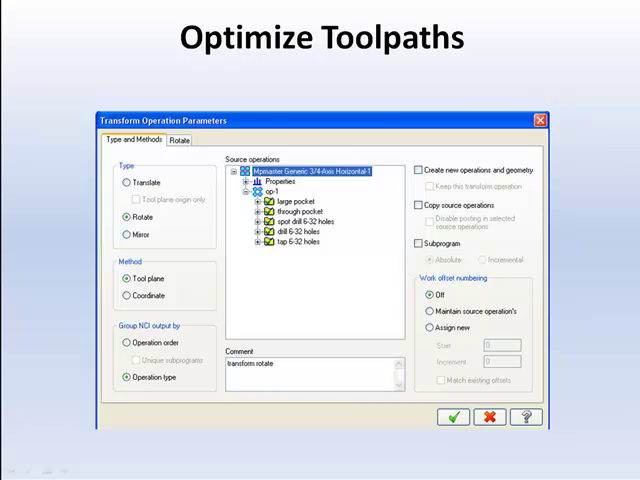
# Advance to 'The G-Code program' slide showing OP-1 code in the Mastercam X Editor.
pyautogui.click(453, 418)
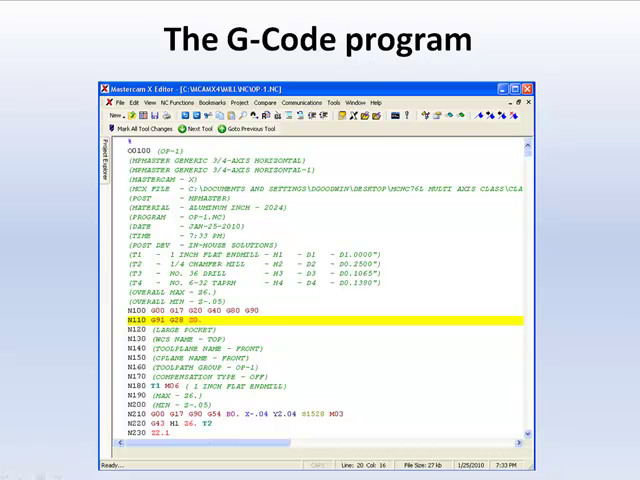